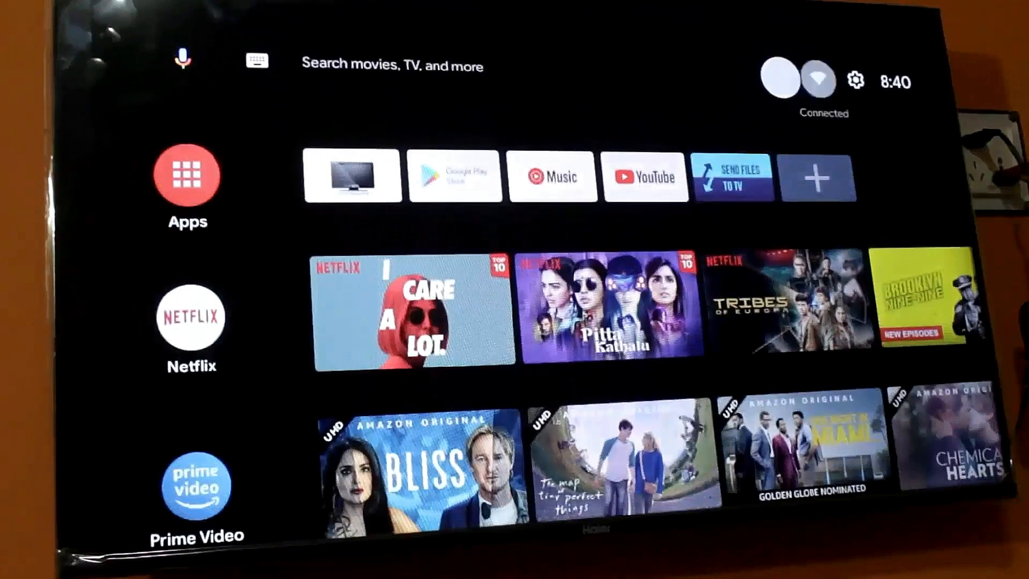
Navigate Device Preferences to Reset and confirm through to the Erase everything warning.
{"action": "left_click", "coordinate": [855, 81]}
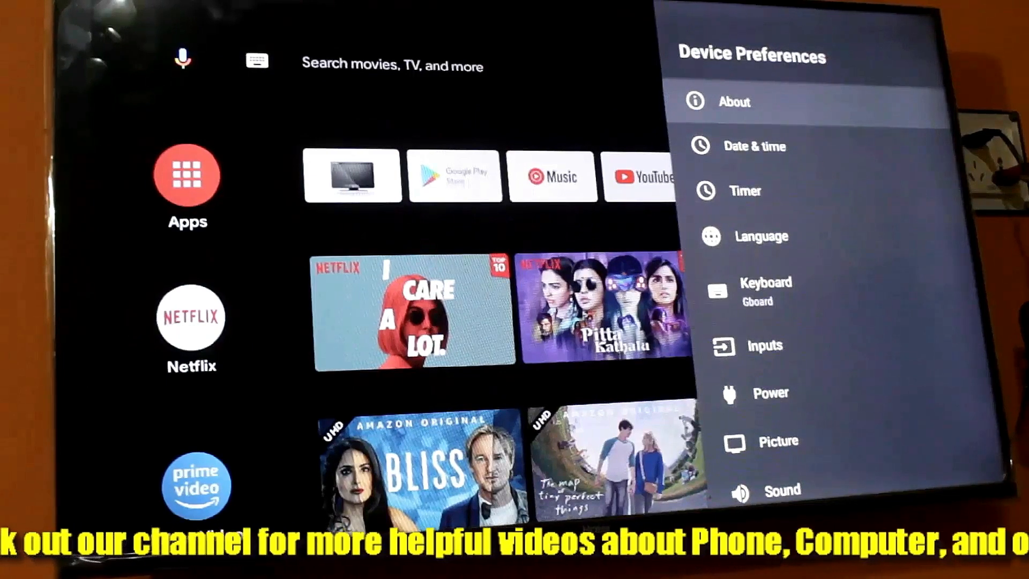
{"action": "scroll", "scroll_direction": "down", "scroll_amount": 3}
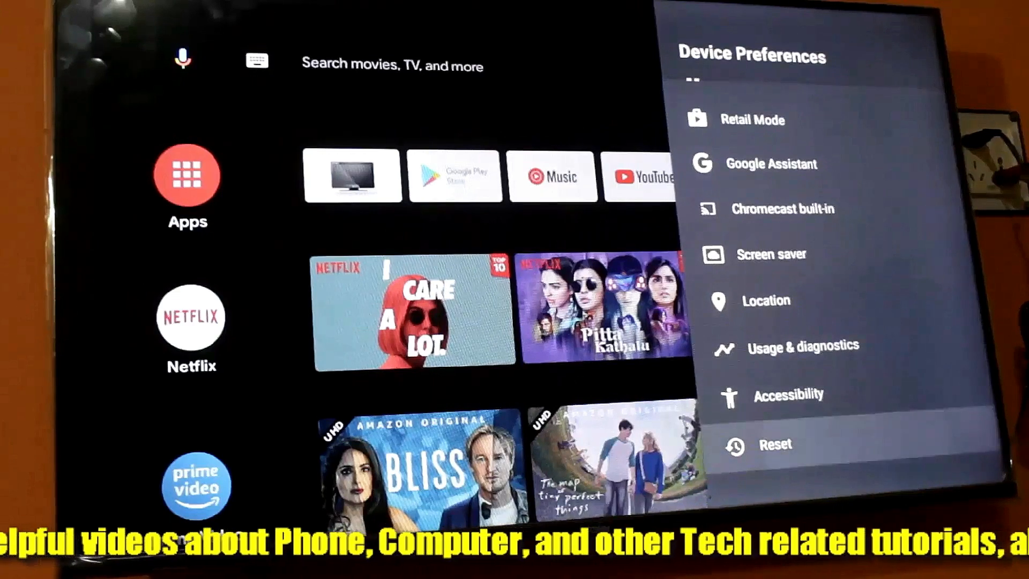
{"action": "left_click", "coordinate": [774, 445]}
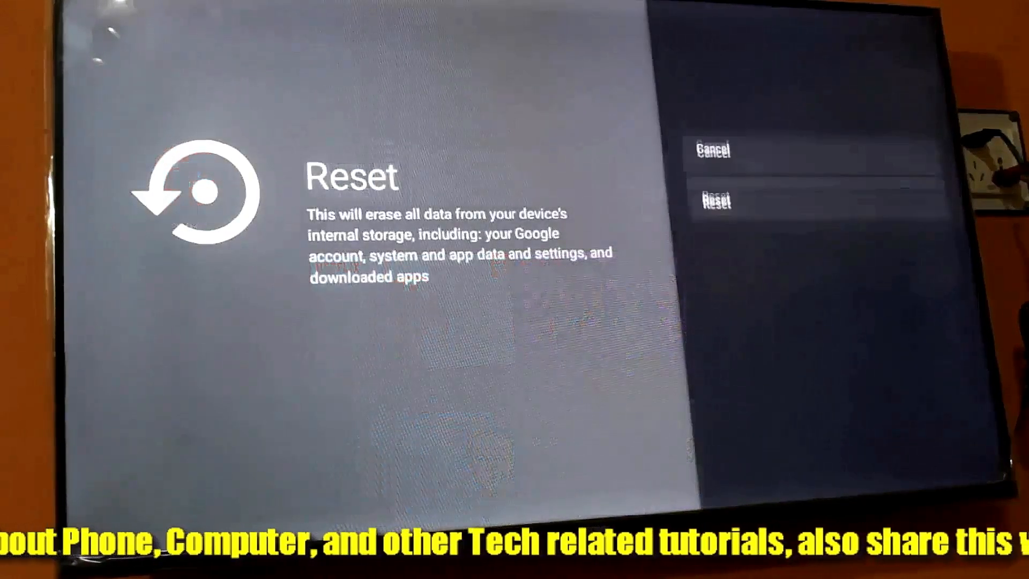
{"action": "left_click", "coordinate": [716, 199]}
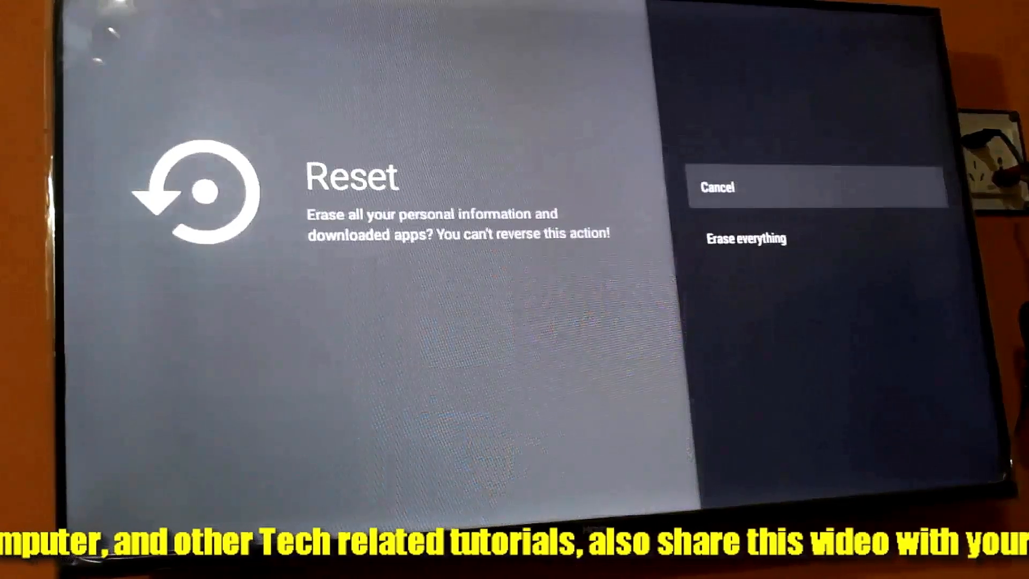
{"action": "key", "text": "down"}
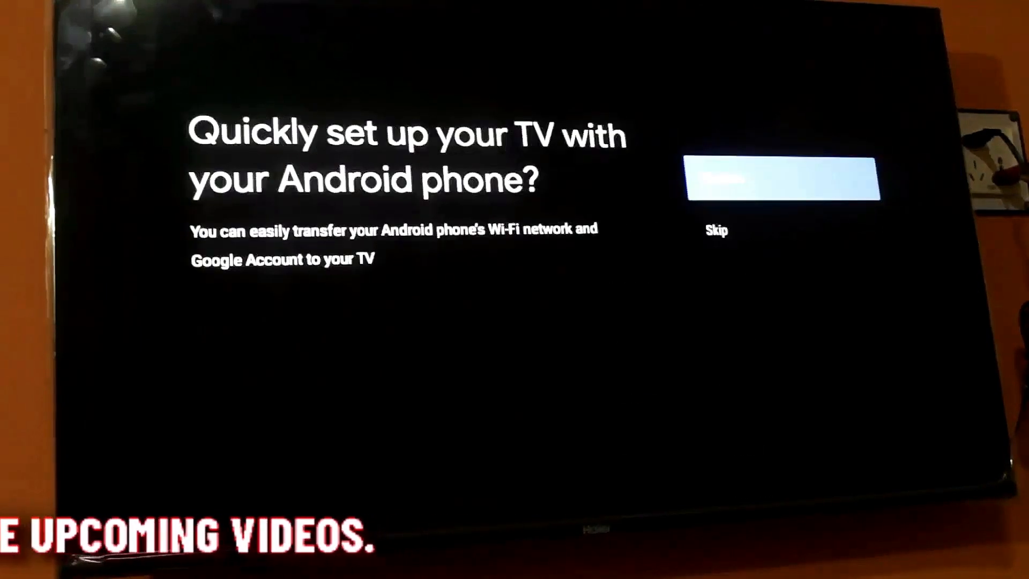
After the reset restart, choose Continue to begin quick setup with an Android phone.
{"action": "left_click", "coordinate": [782, 180]}
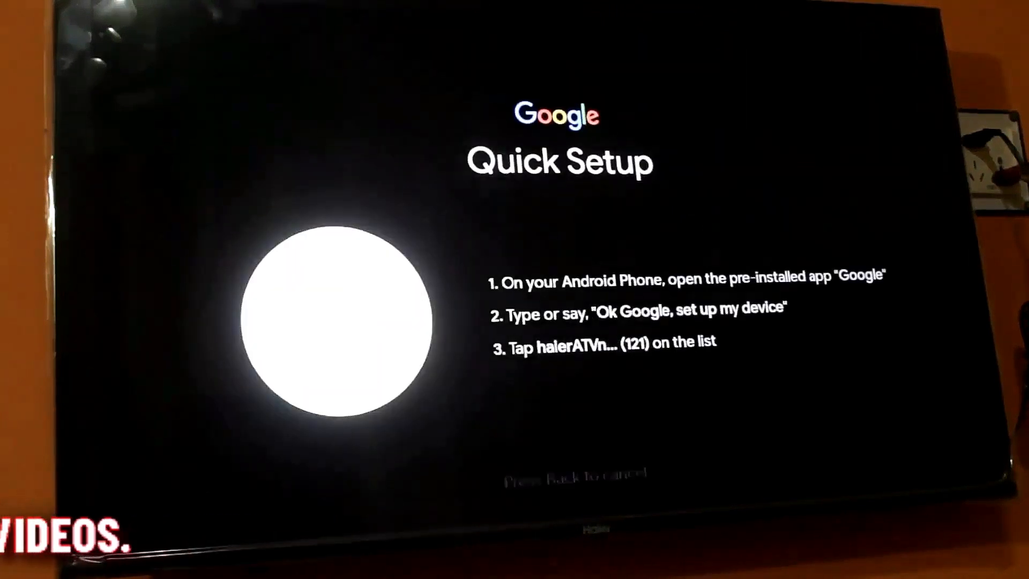